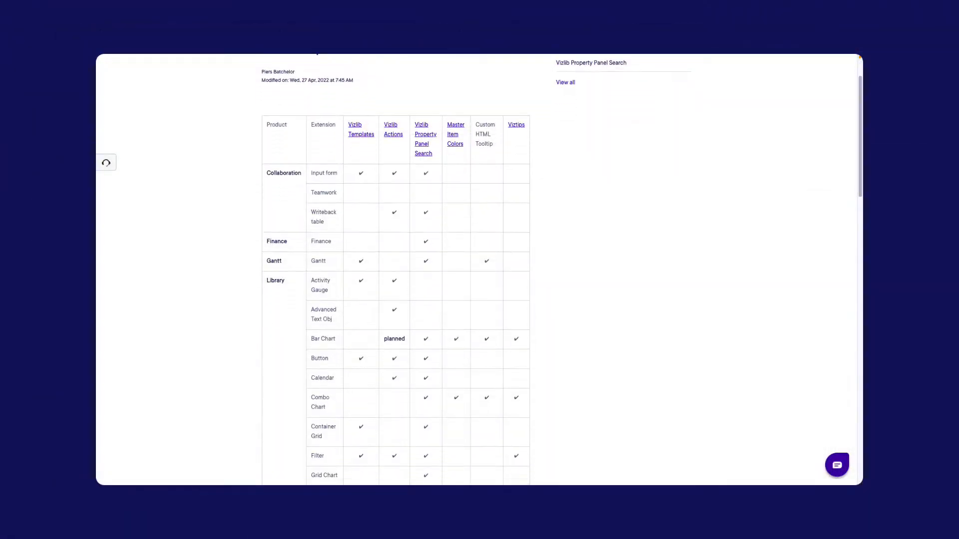
# Scroll to the toolbar's Actions section and add a Selection in Field action.
pyautogui.scroll(-3)
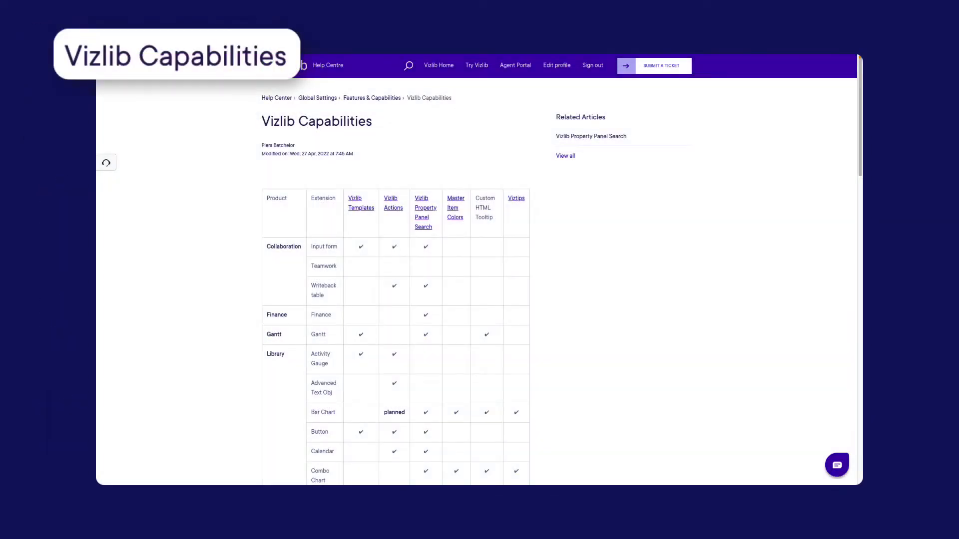
pyautogui.scroll(-3)
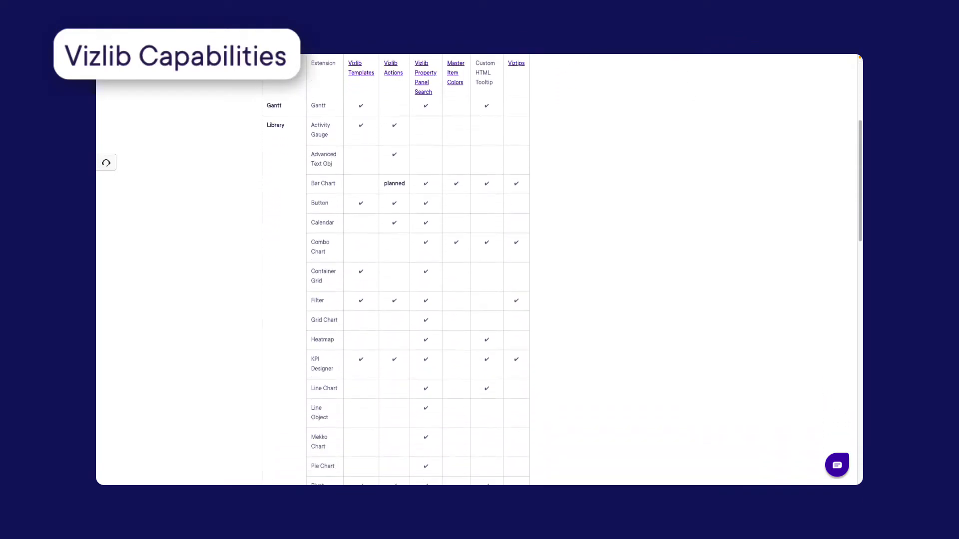
pyautogui.scroll(-3)
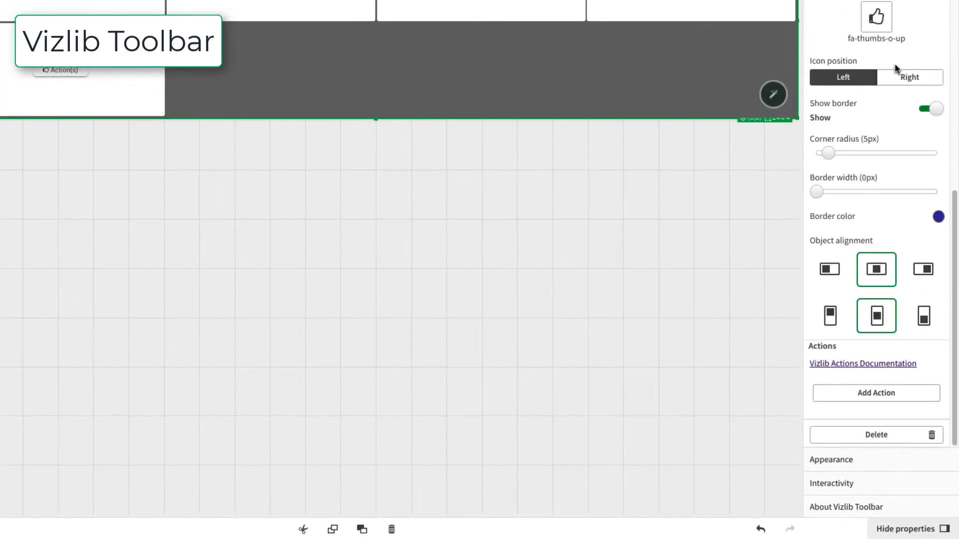
pyautogui.click(875, 392)
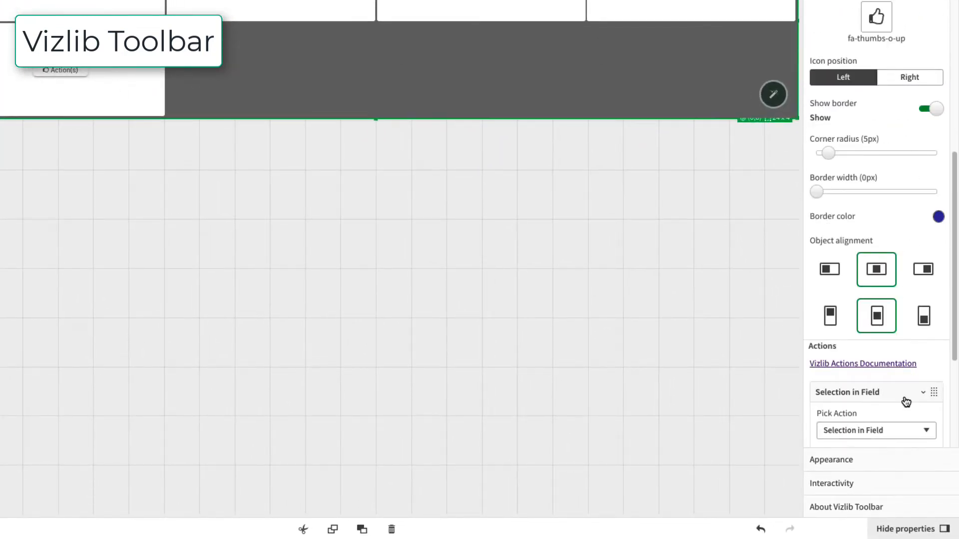
pyautogui.click(876, 430)
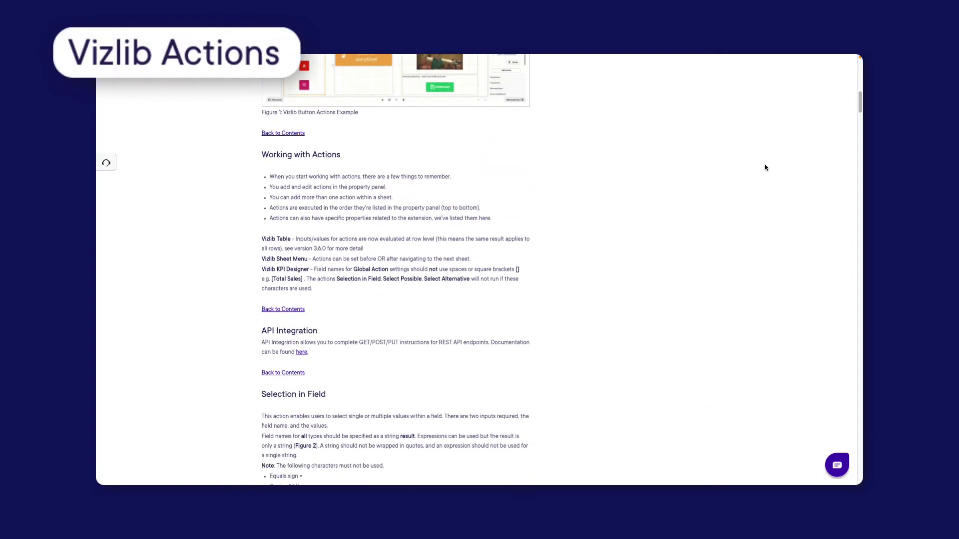
pyautogui.scroll(-3)
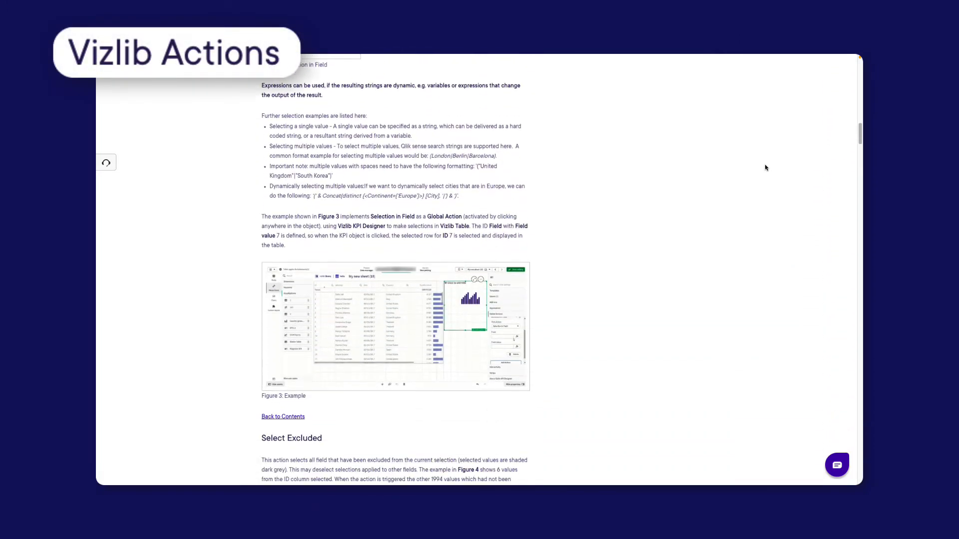
pyautogui.scroll(-3)
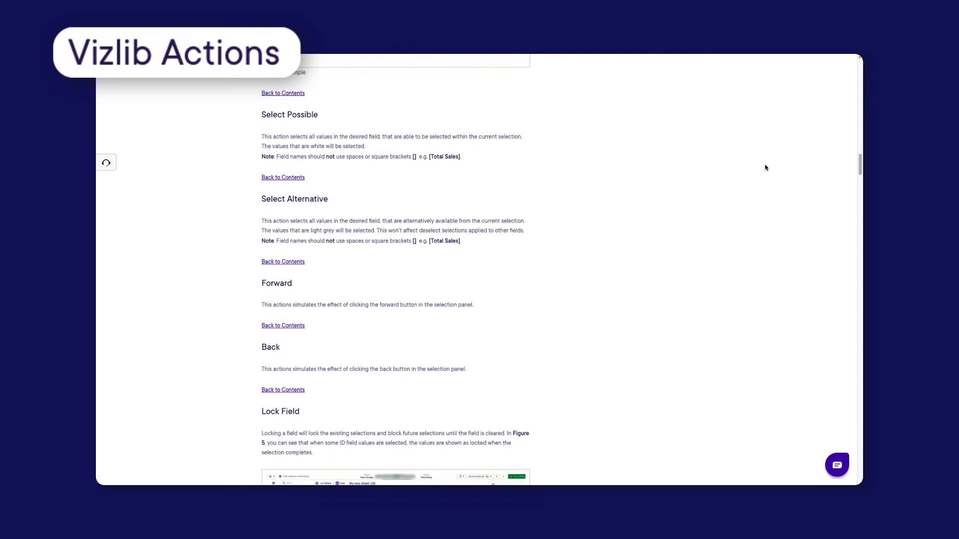
pyautogui.scroll(-3)
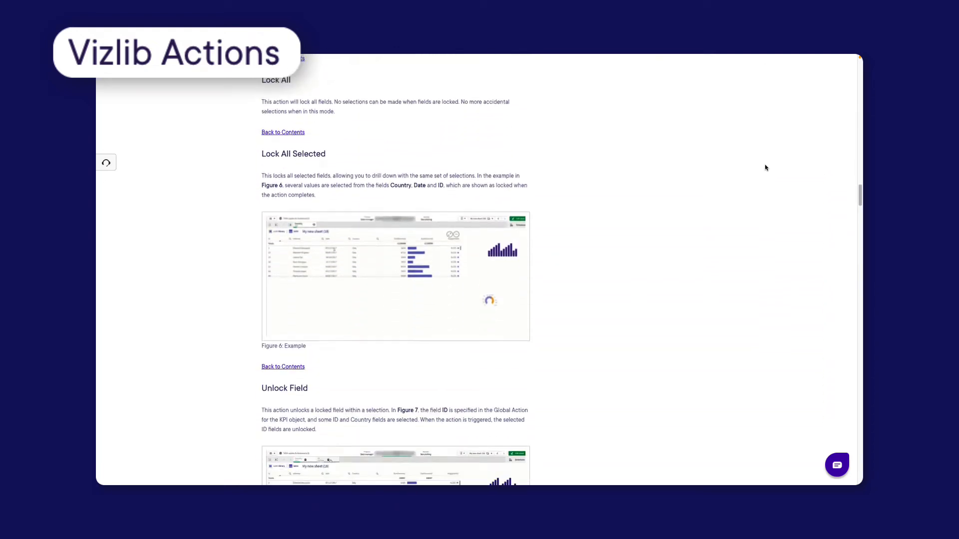
pyautogui.scroll(-3)
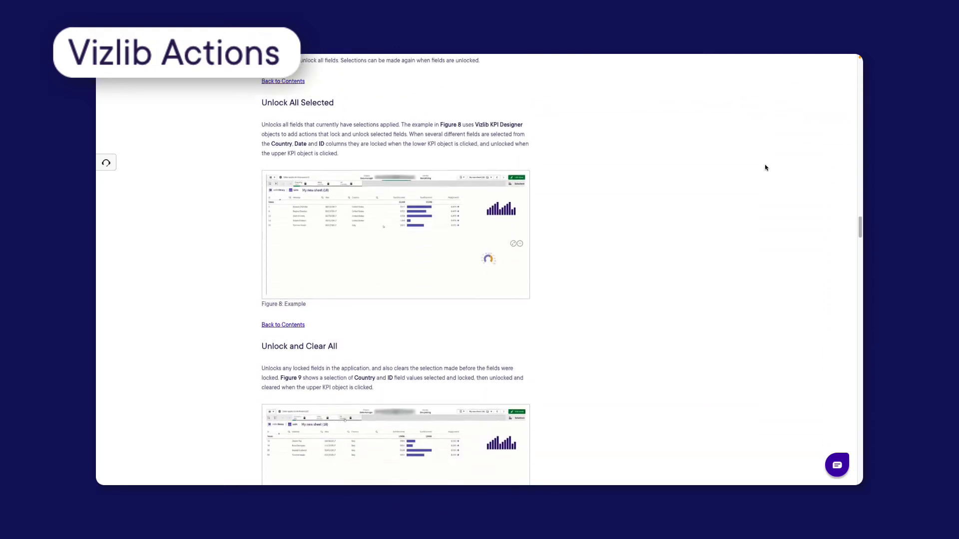
pyautogui.scroll(-3)
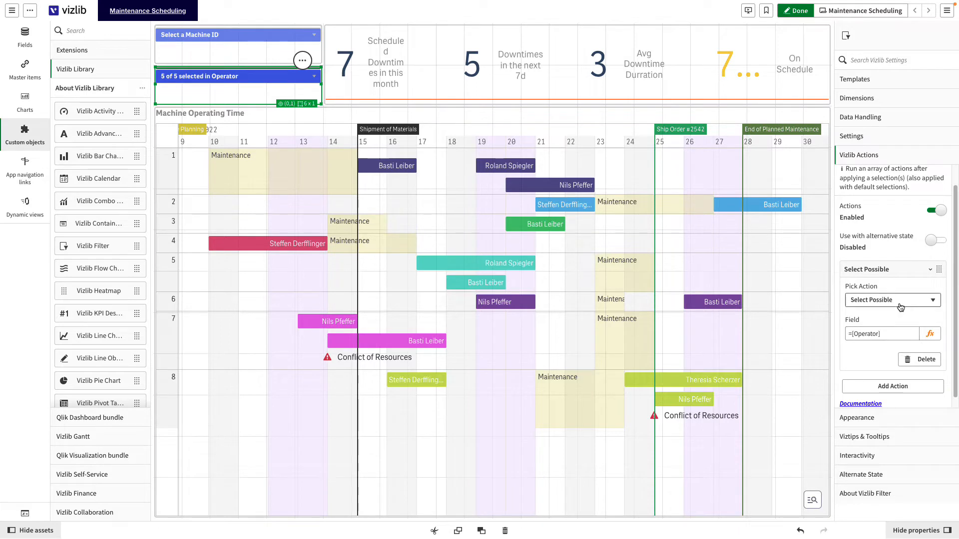
# Switch the Vizlib Filter's Pick Action from Select Possible to Clear All.
pyautogui.click(891, 300)
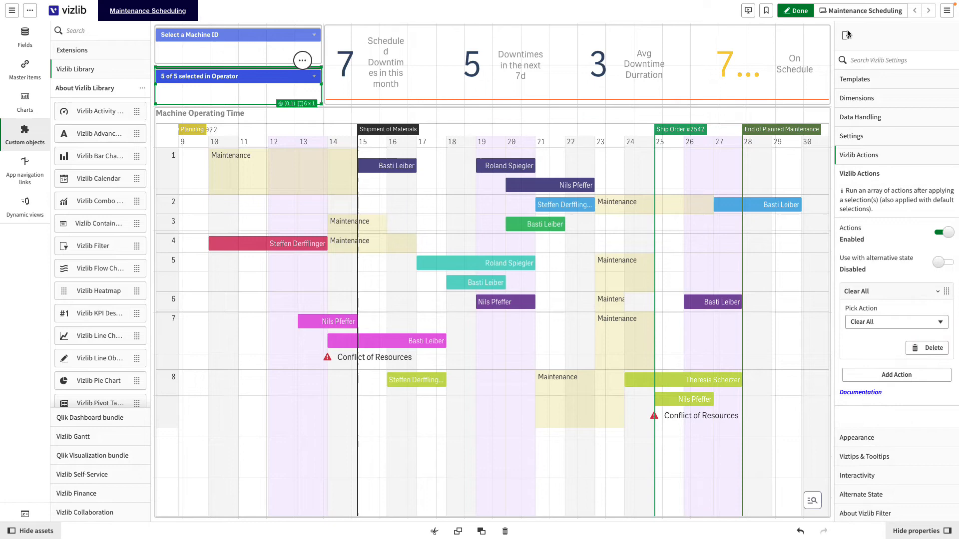
pyautogui.click(796, 10)
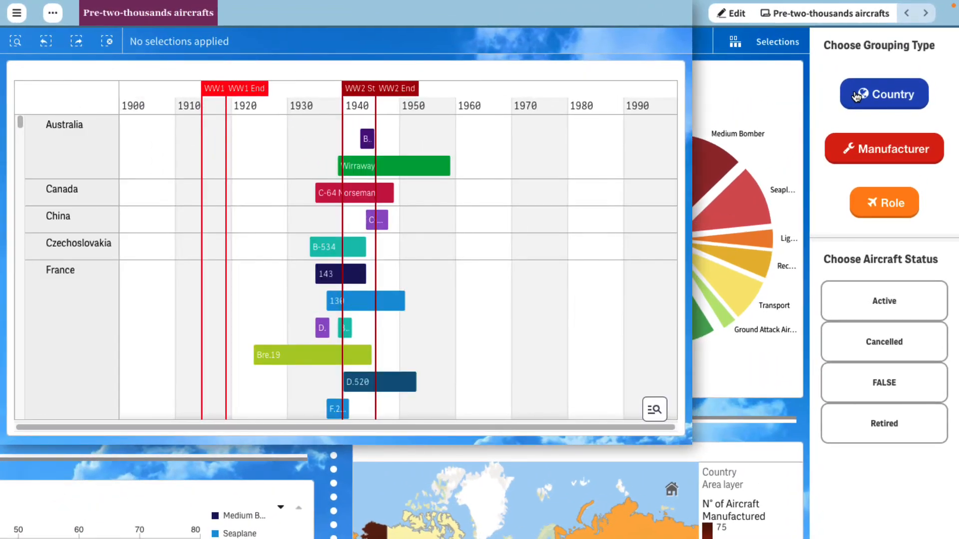
pyautogui.moveTo(883, 148)
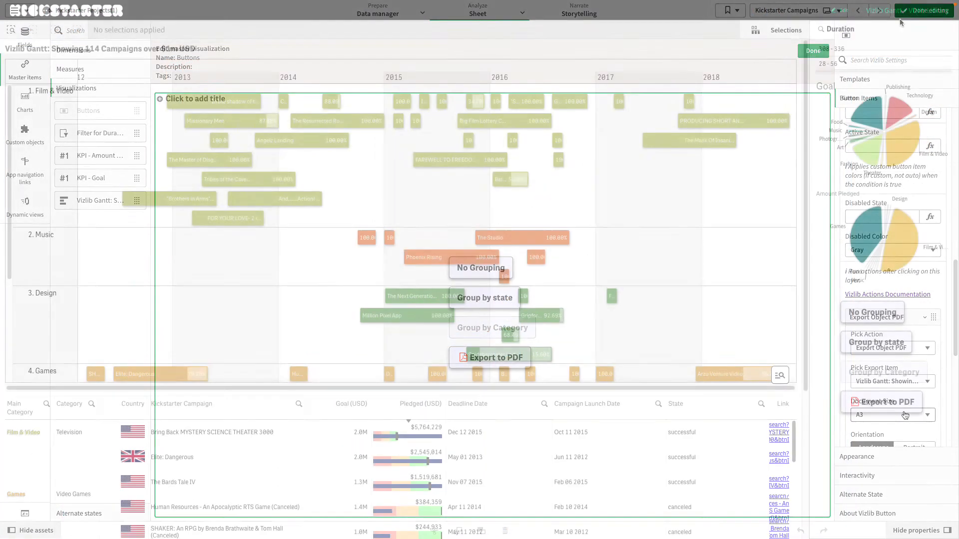
# Go to the Kickstarter Campaigns sheet with the Export Object PDF button.
pyautogui.click(495, 357)
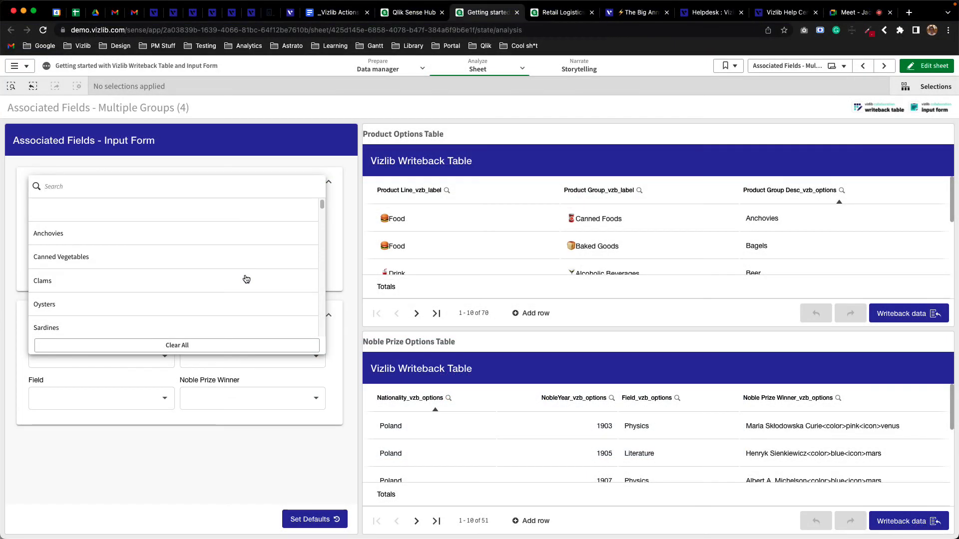
# Pick Clams in the Associated Fields form's Product Group Desc dropdown.
pyautogui.click(42, 281)
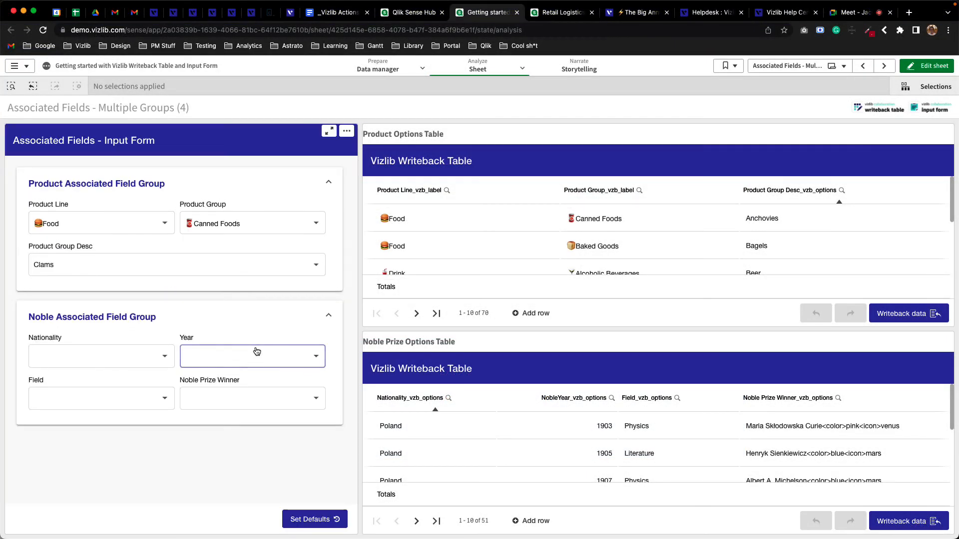